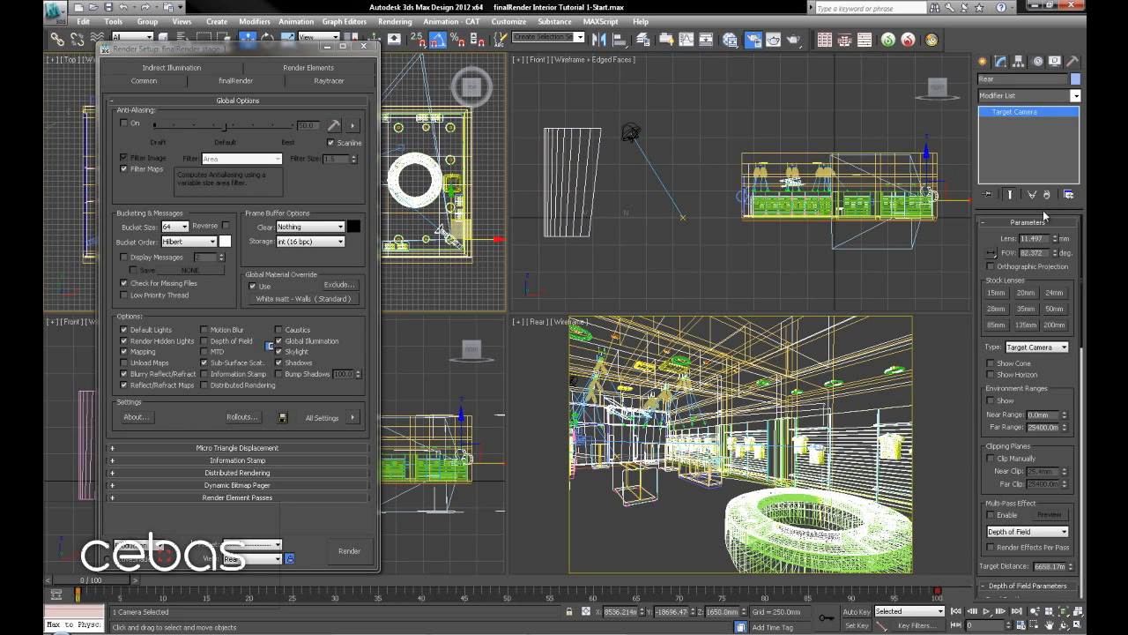
Step: Apply the Indoor Daylight preset to the fR Physical Camera: shutter 1/16, f/8, ISO 100
scroll(down, 3)
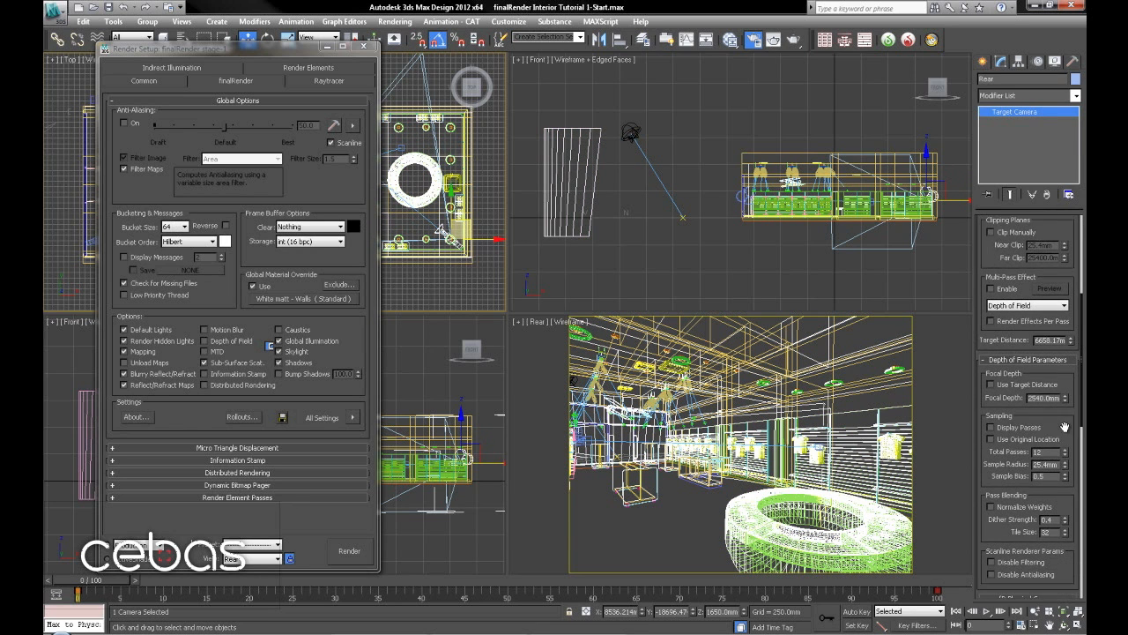
click(985, 359)
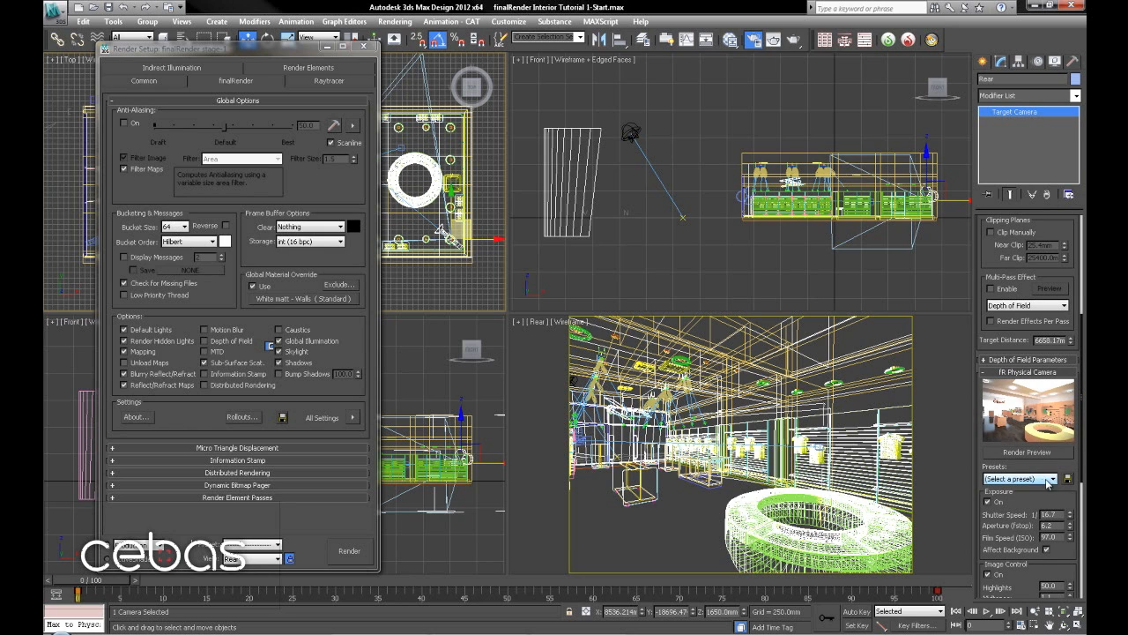
click(1051, 478)
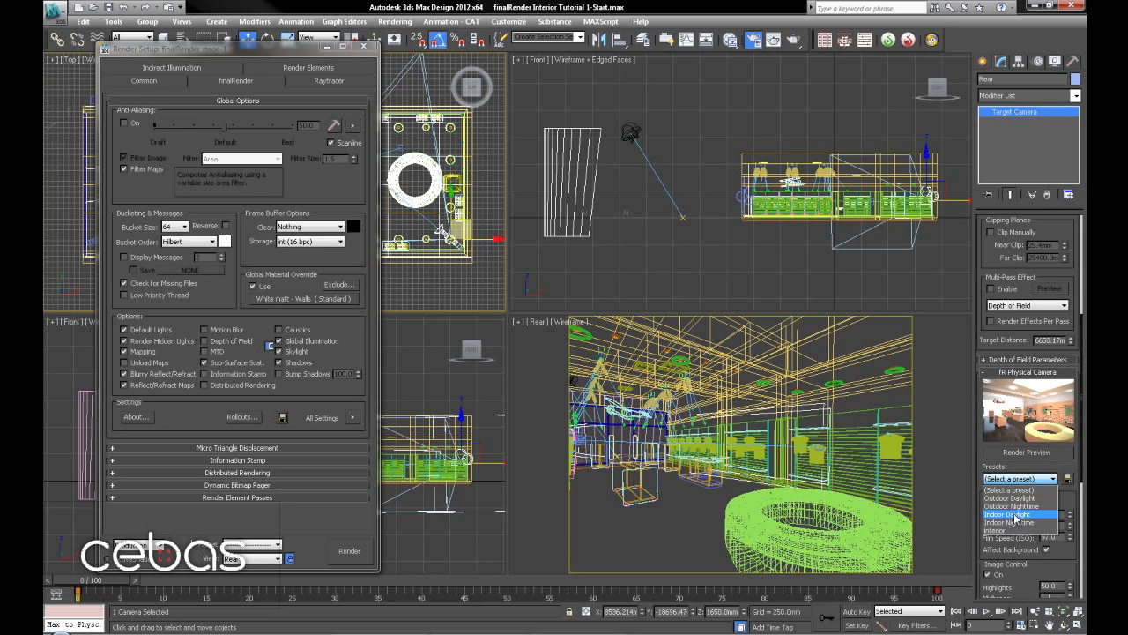
click(1010, 513)
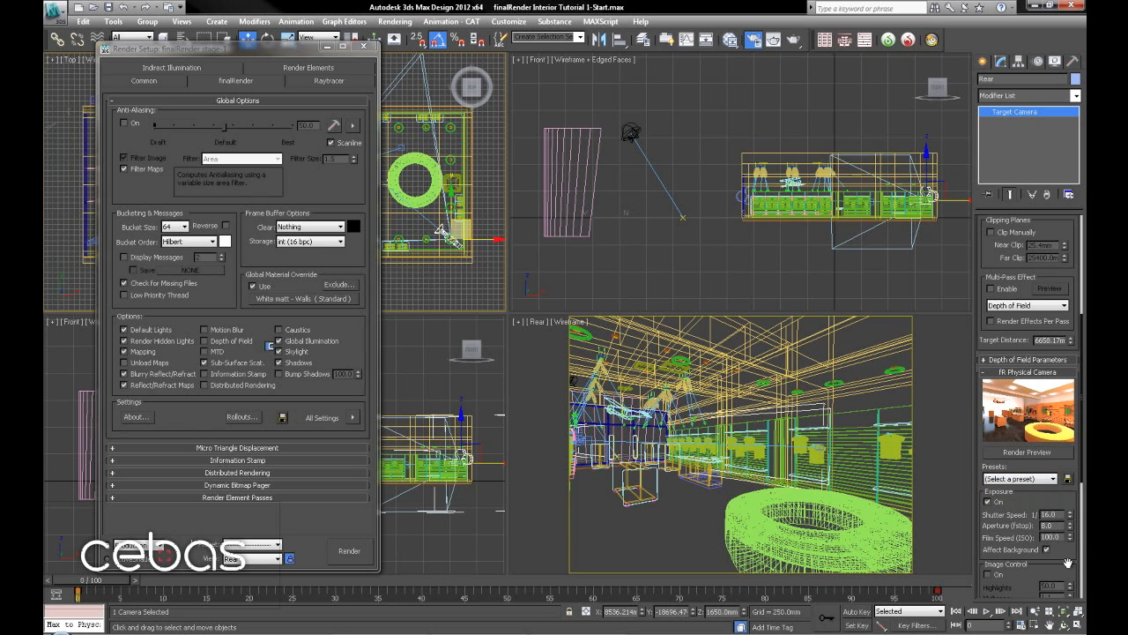
scroll(down, 3)
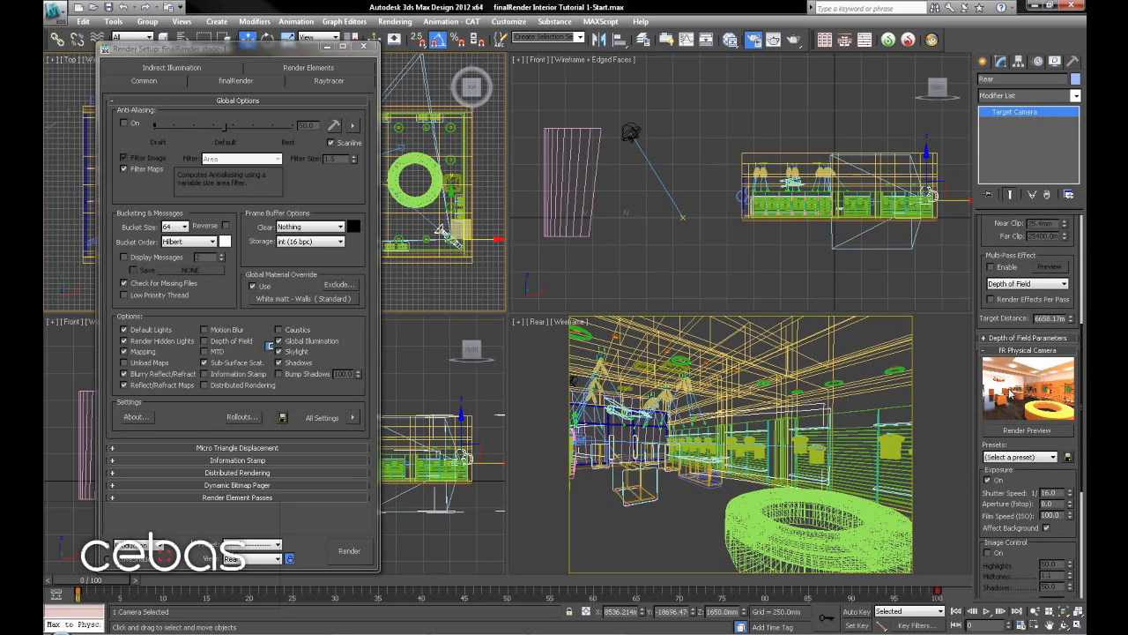
mouse_move(1040, 397)
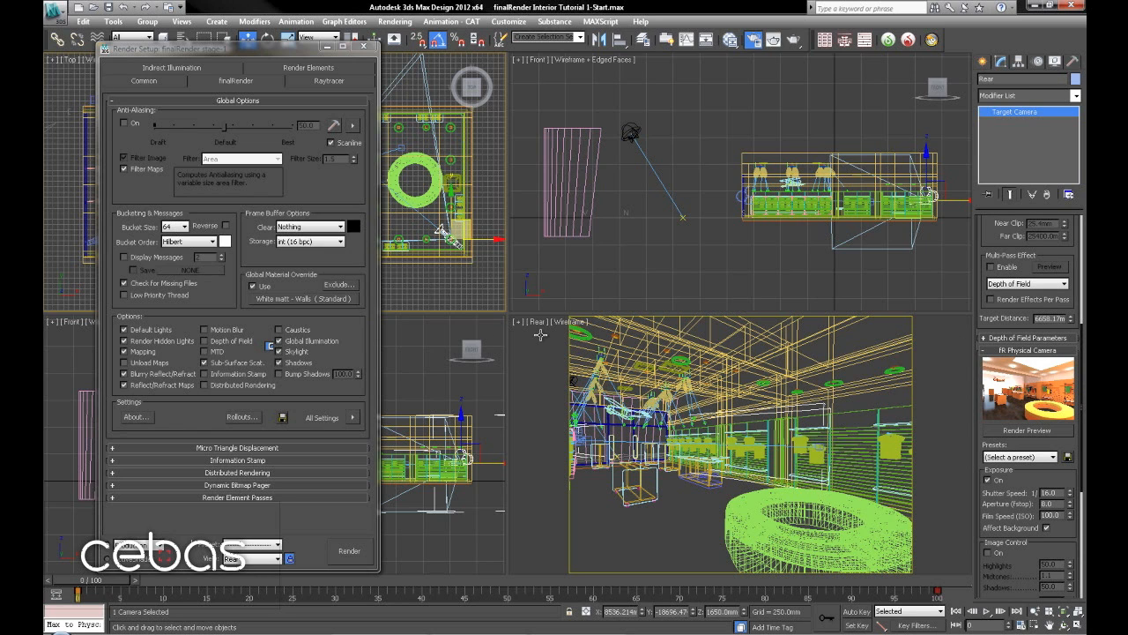
Step: Unlock the single-frame GI solution under Indirect Illumination in Render Setup
click(172, 81)
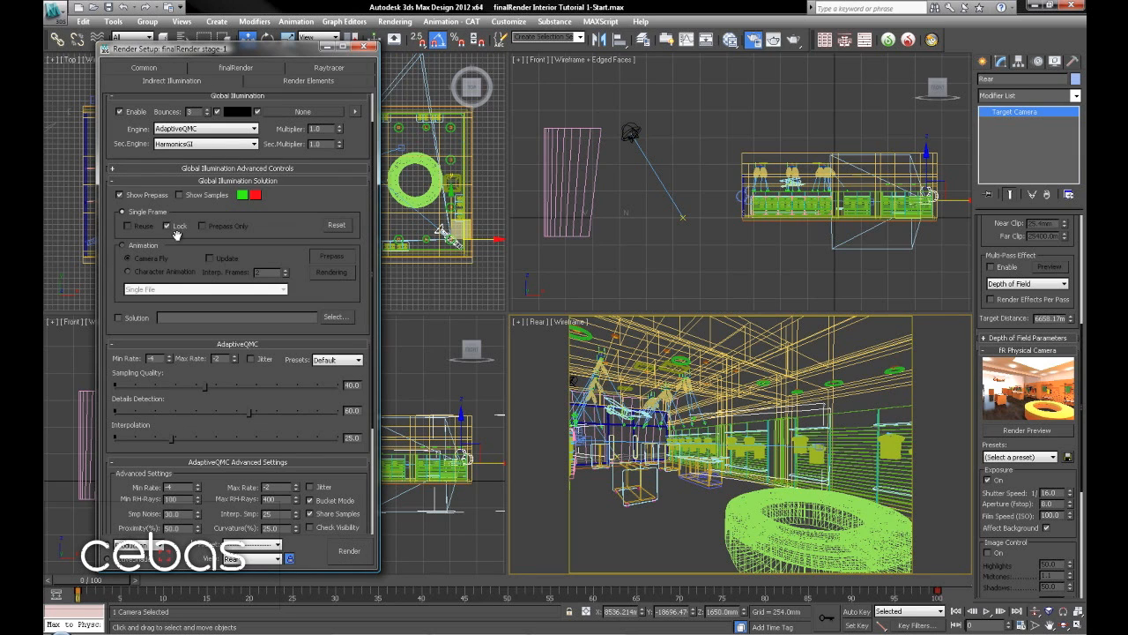
click(166, 226)
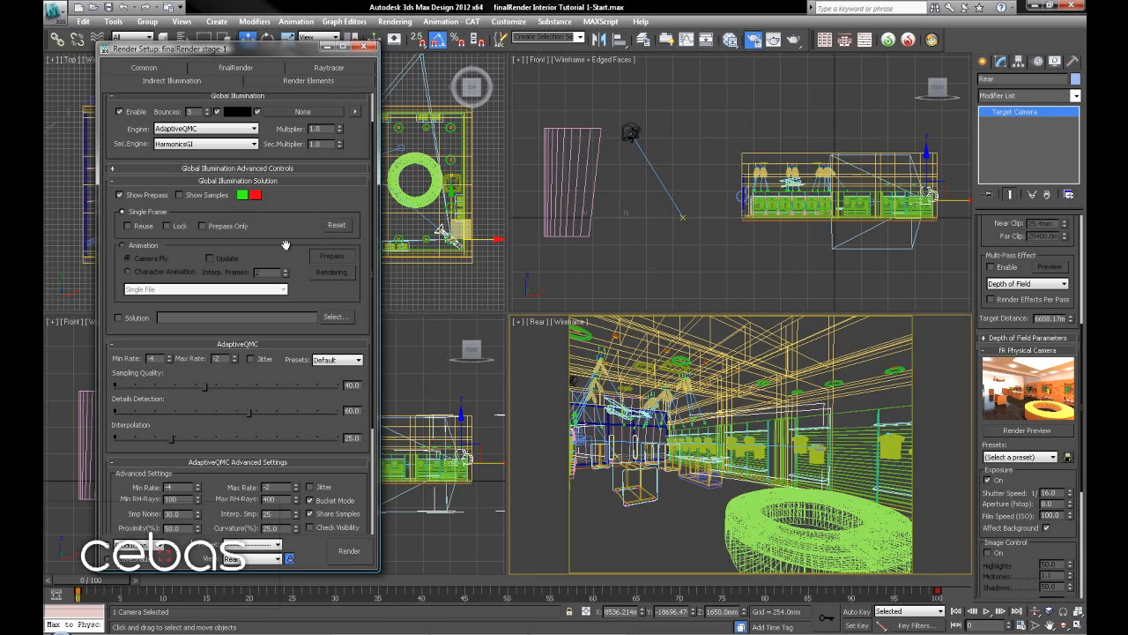
mouse_move(317, 366)
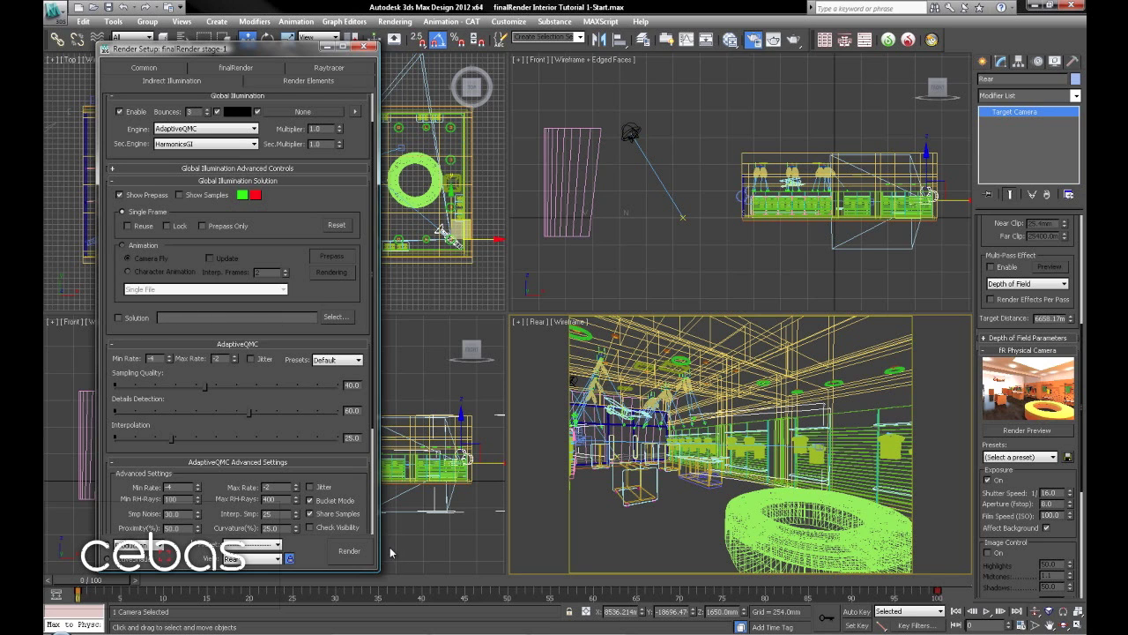
Step: Start a finalRender render of the Rear camera view
click(348, 551)
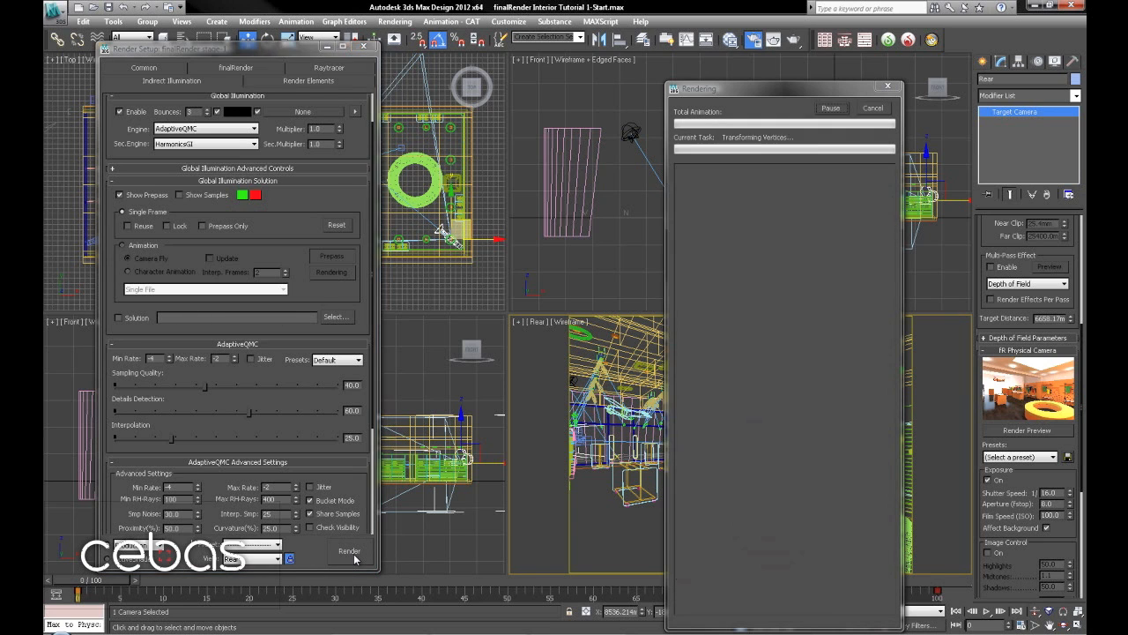
click(348, 551)
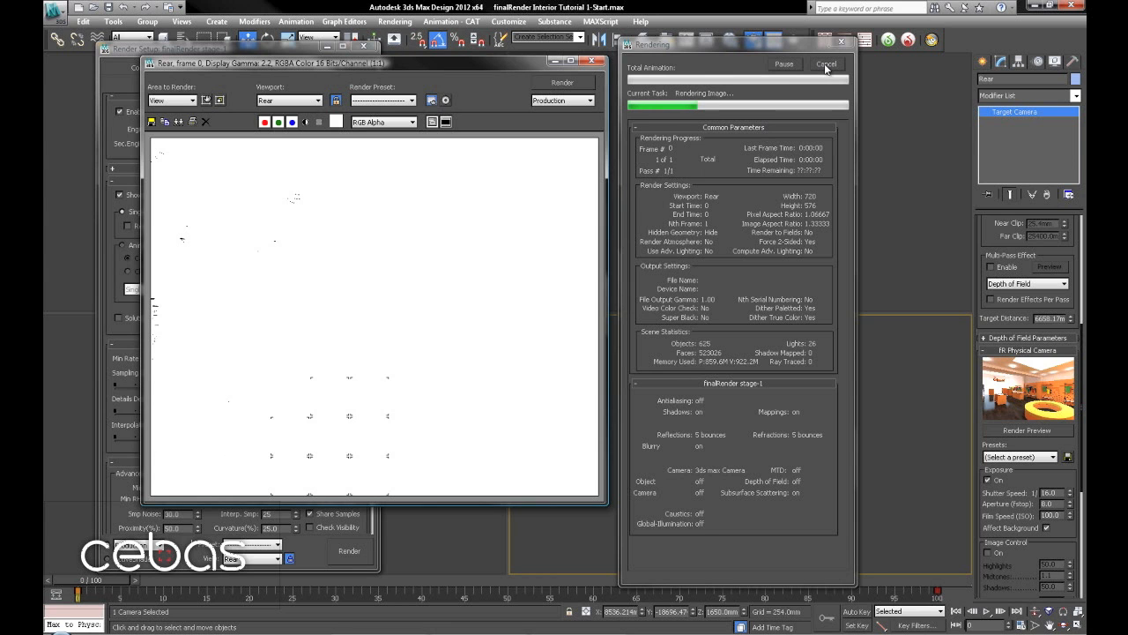
Step: Cancel the running render and re-render the camera's preview thumbnail
click(828, 63)
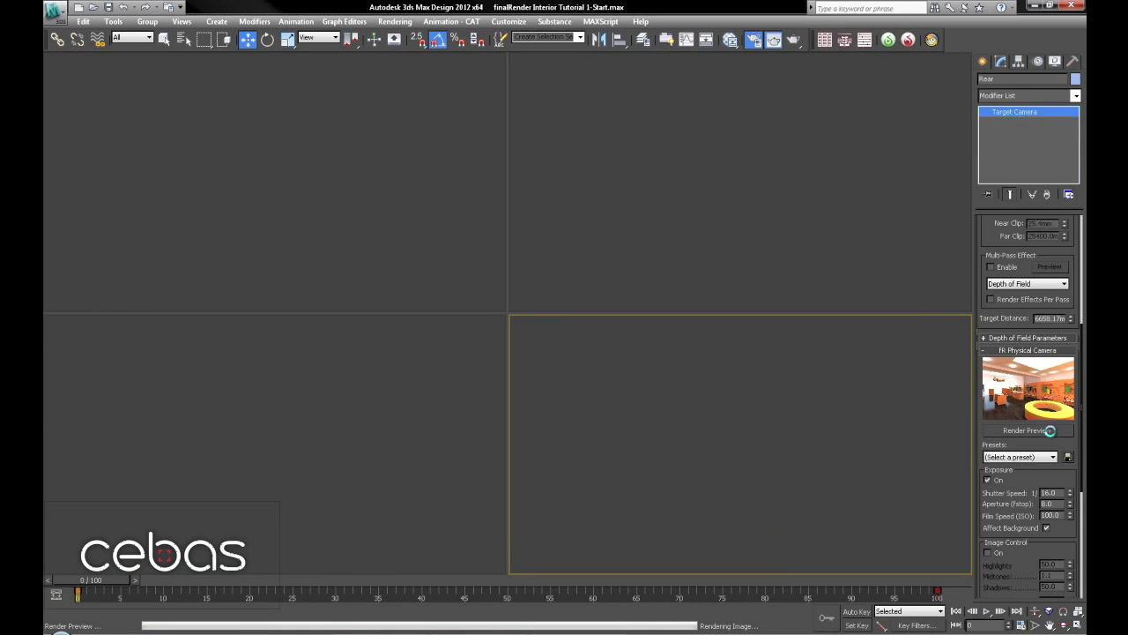
click(1026, 430)
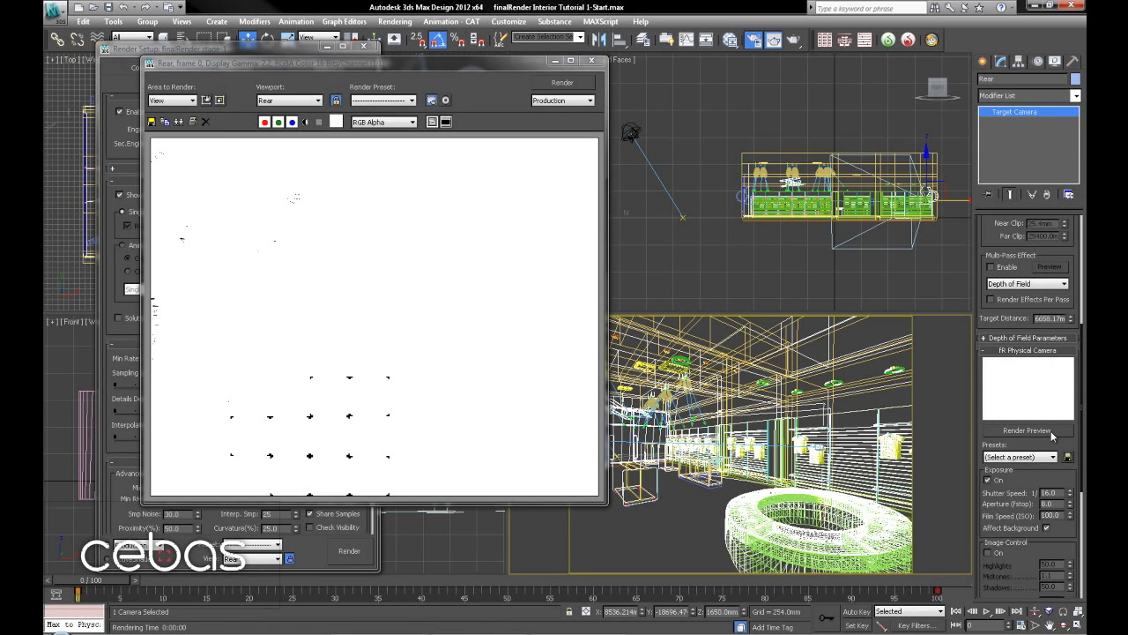
mouse_move(1068, 540)
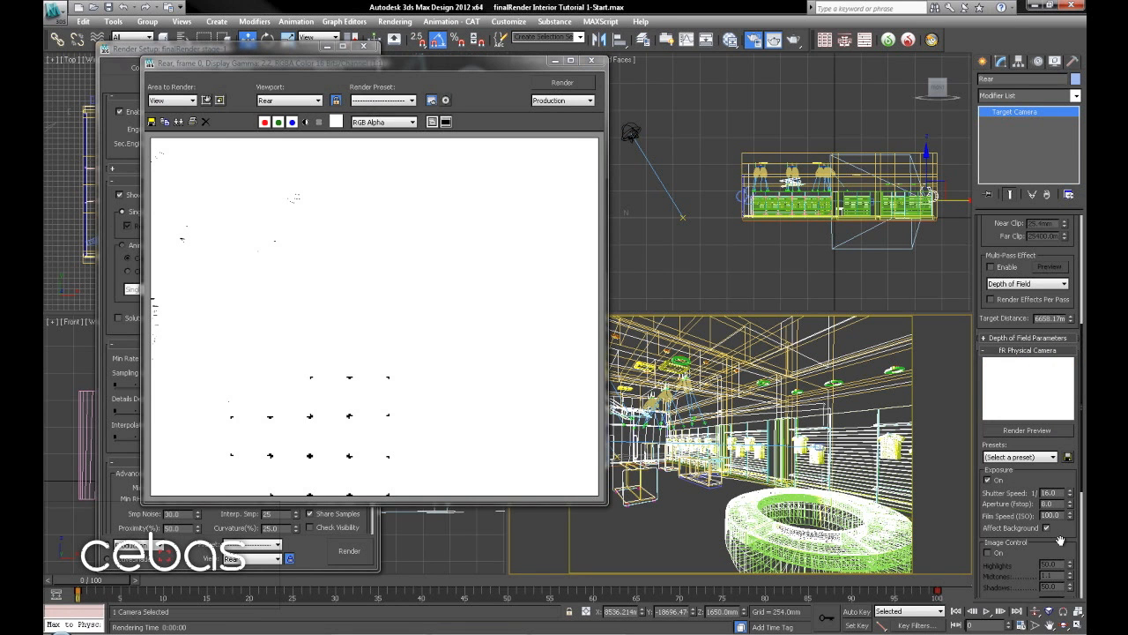
Step: Re-render the camera preview with shutter 1/235.3 at f/7.5, showing the grey interior
click(1020, 456)
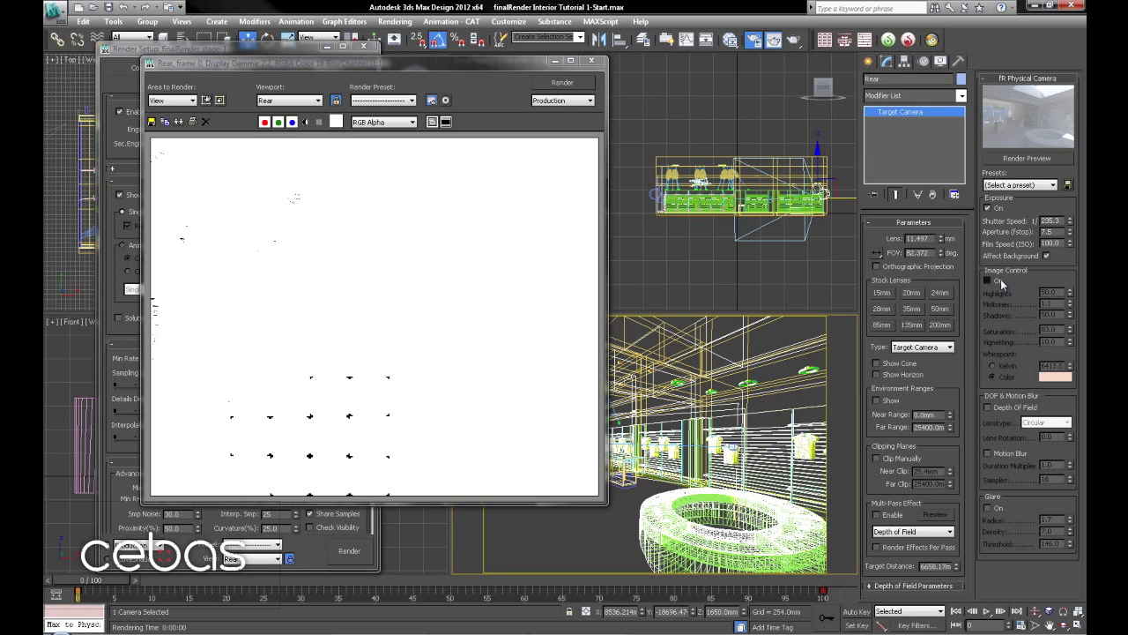
Step: Enable Image Control on the physical camera and raise Saturation to 100
click(988, 280)
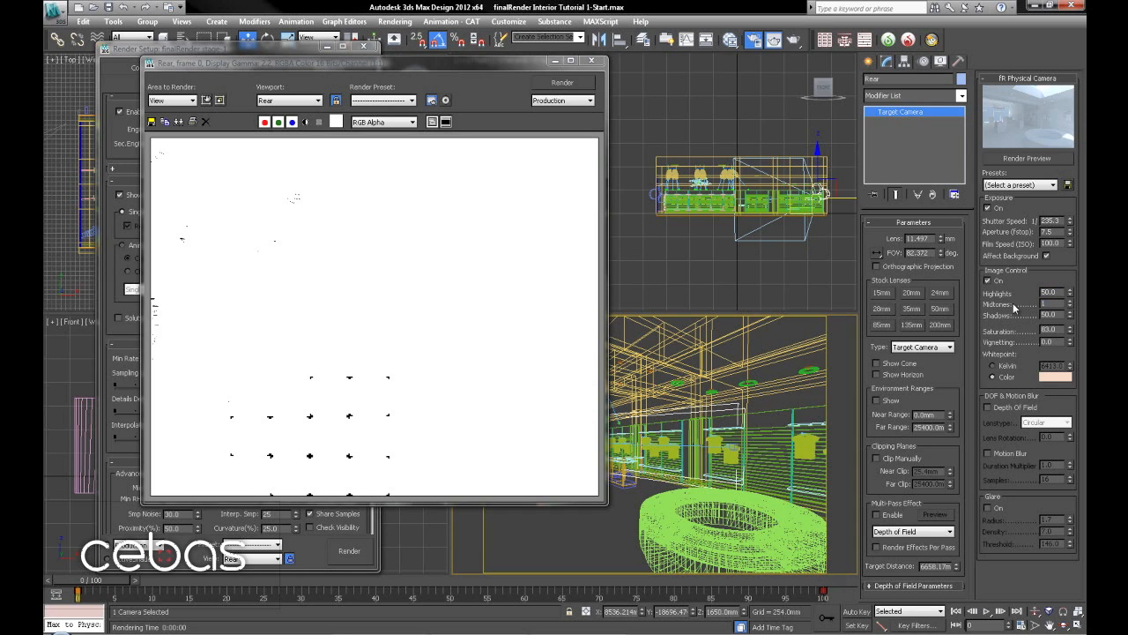
click(1050, 303)
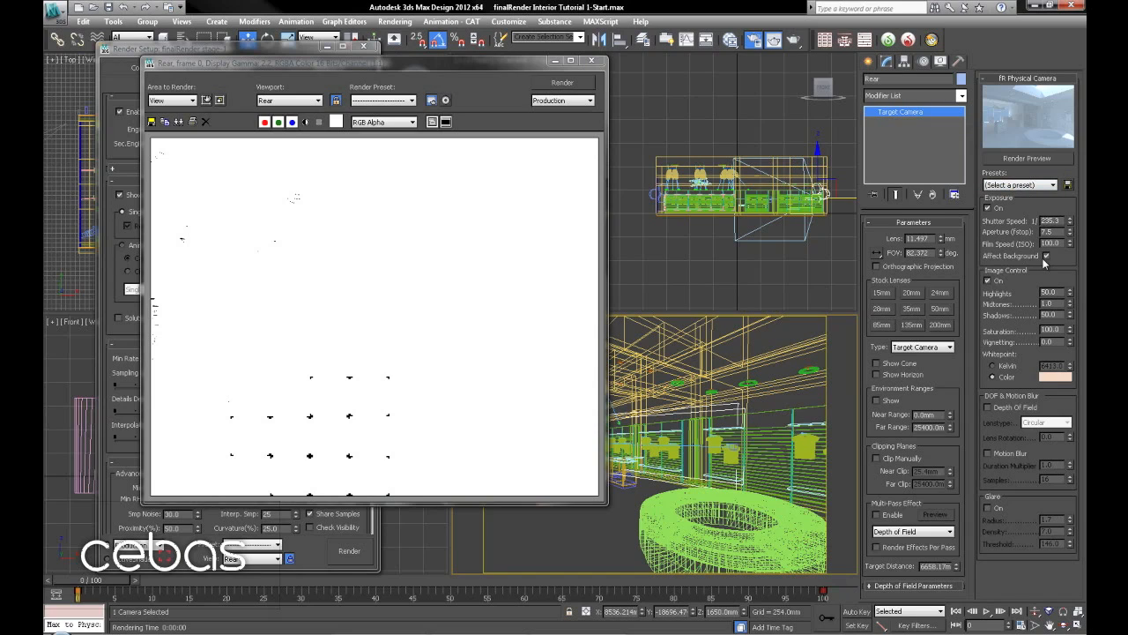
mouse_move(1061, 271)
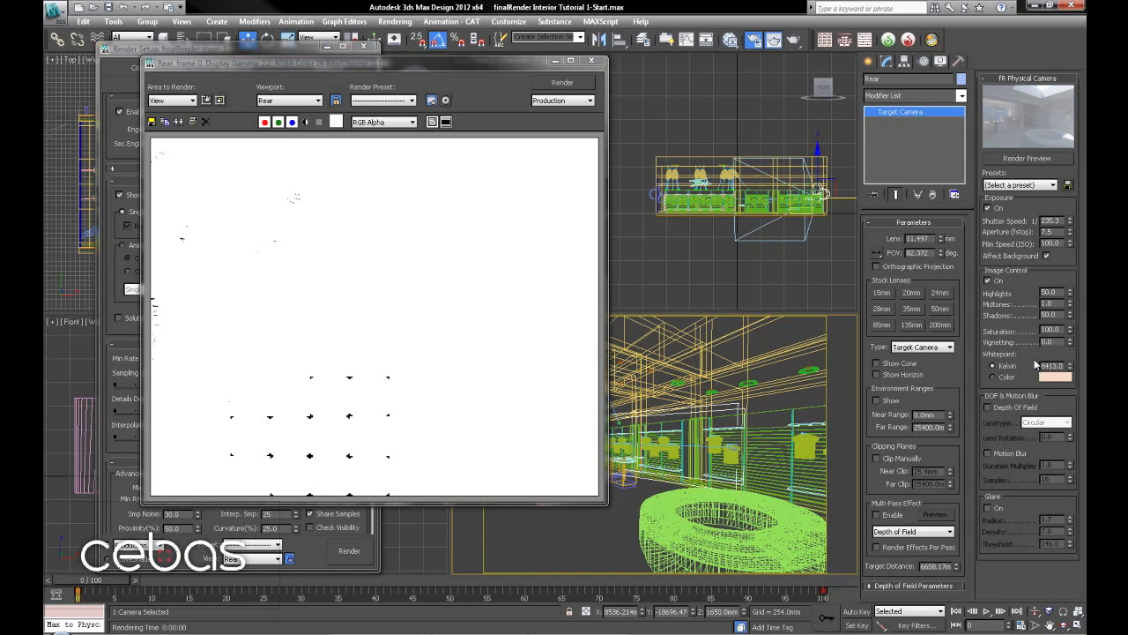
mouse_move(1006, 50)
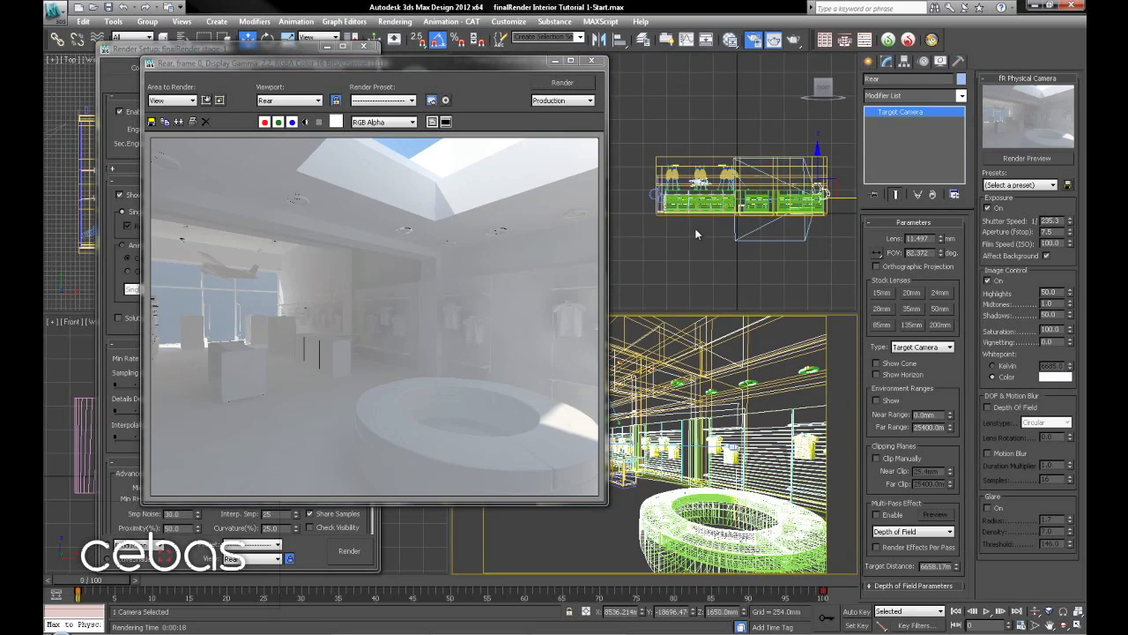
Step: Darken the camera's Whitepoint Color to a light grey in the Color Selector, fine-tuning it twice
click(1051, 376)
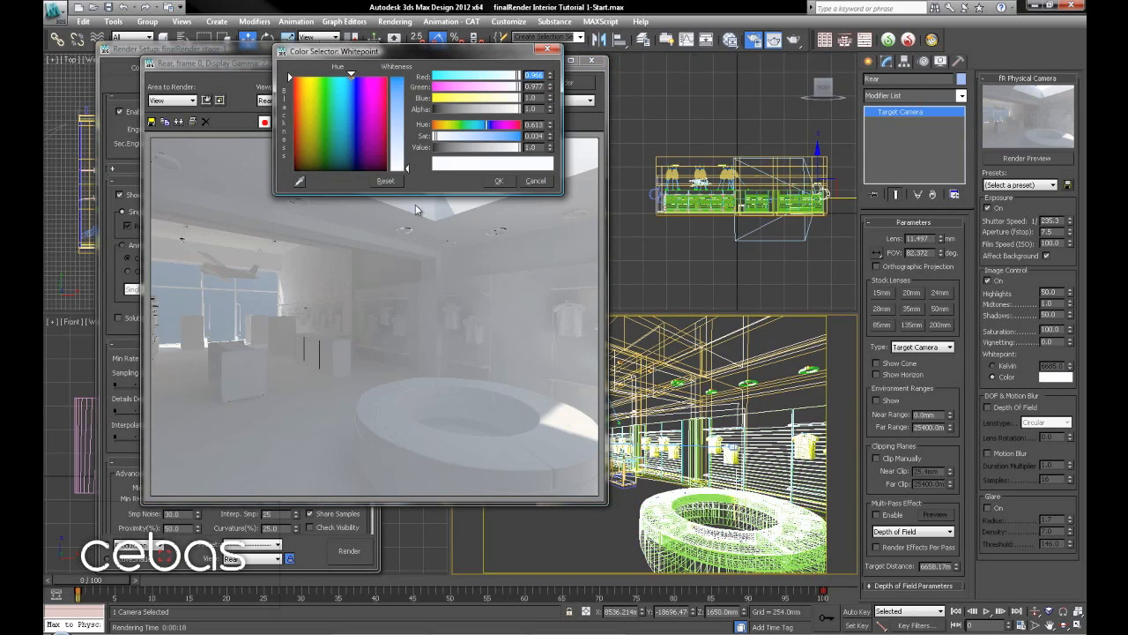
click(346, 168)
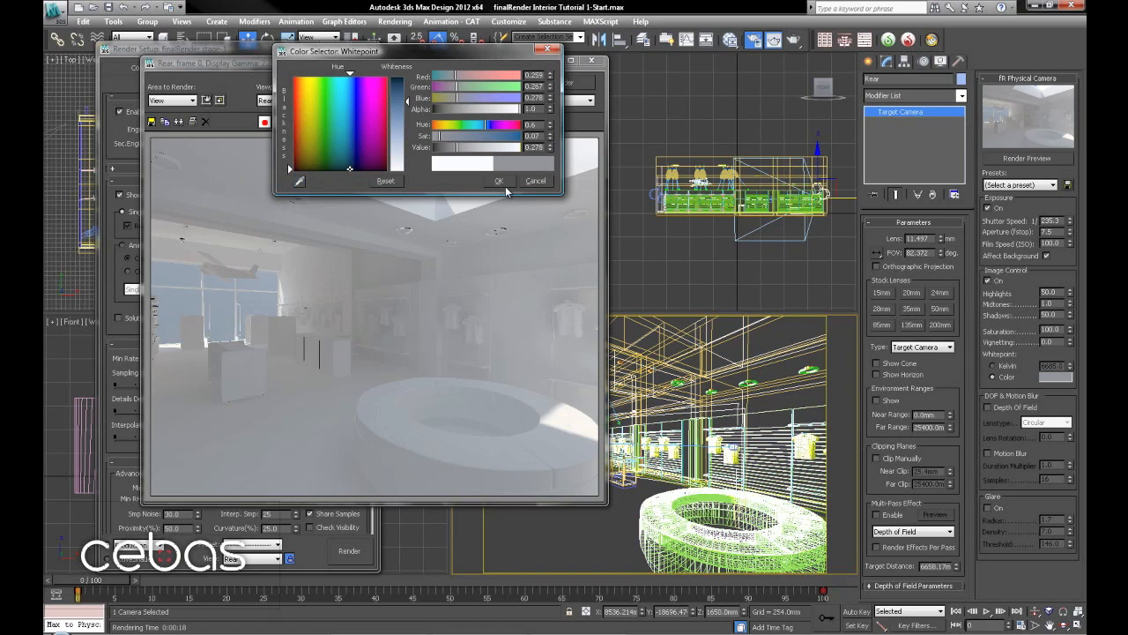
click(498, 180)
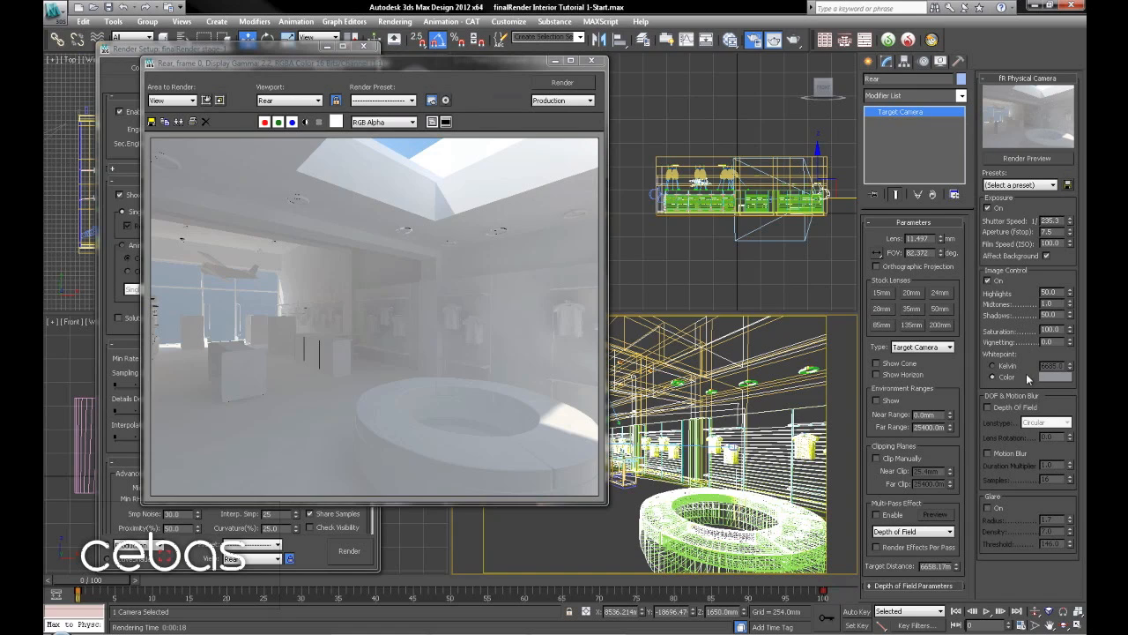
click(1060, 378)
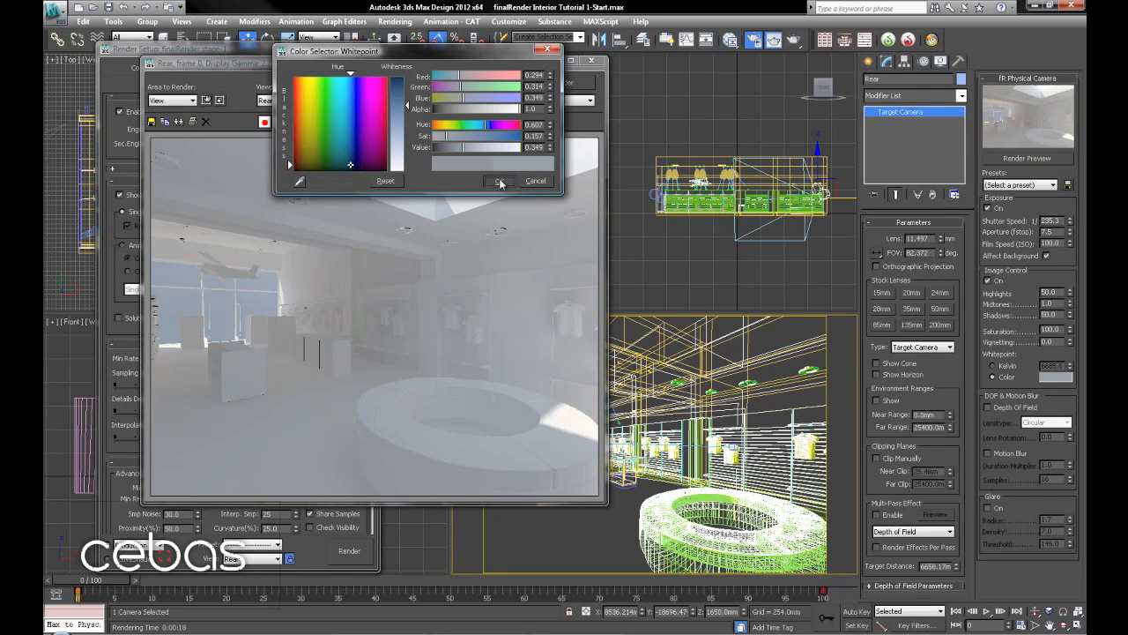
click(500, 180)
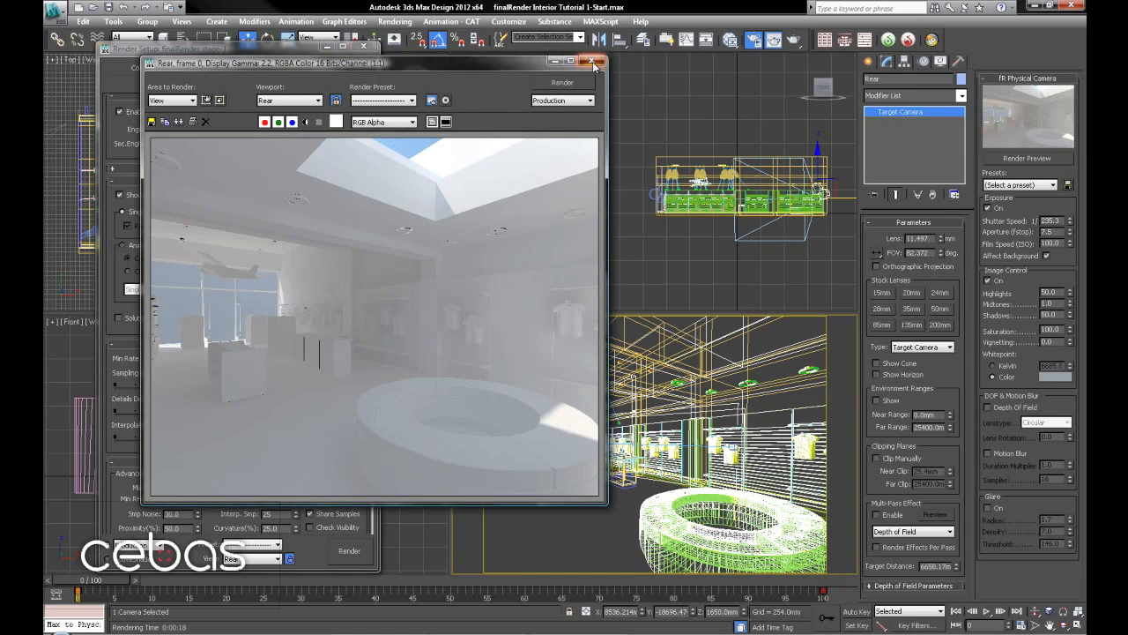
Step: Close the rendered frame window
click(591, 63)
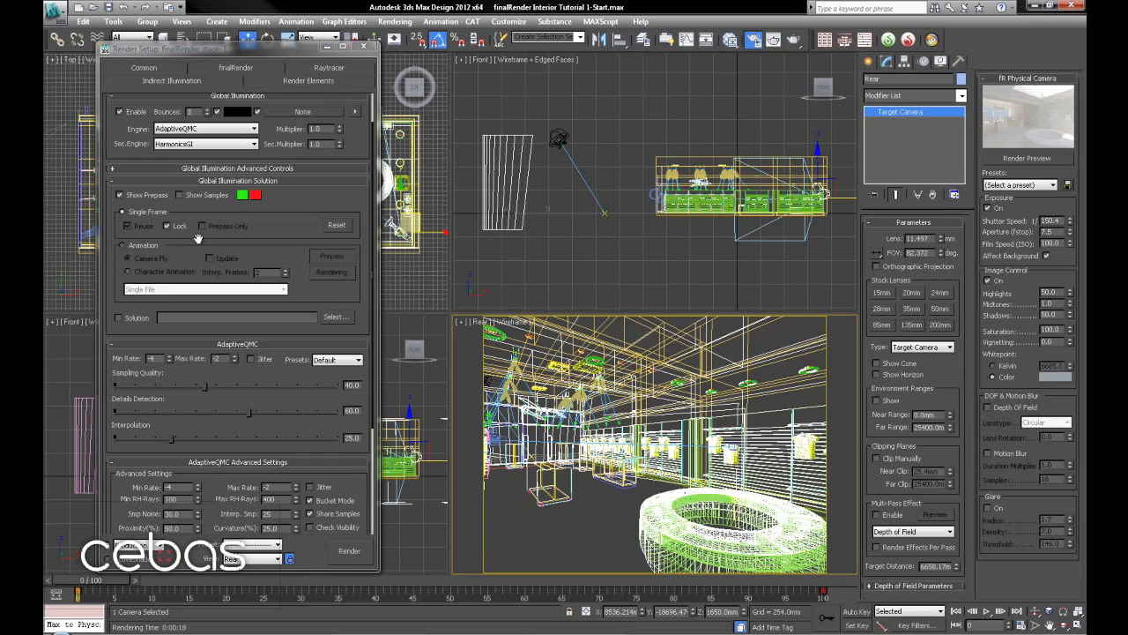
mouse_move(849, 234)
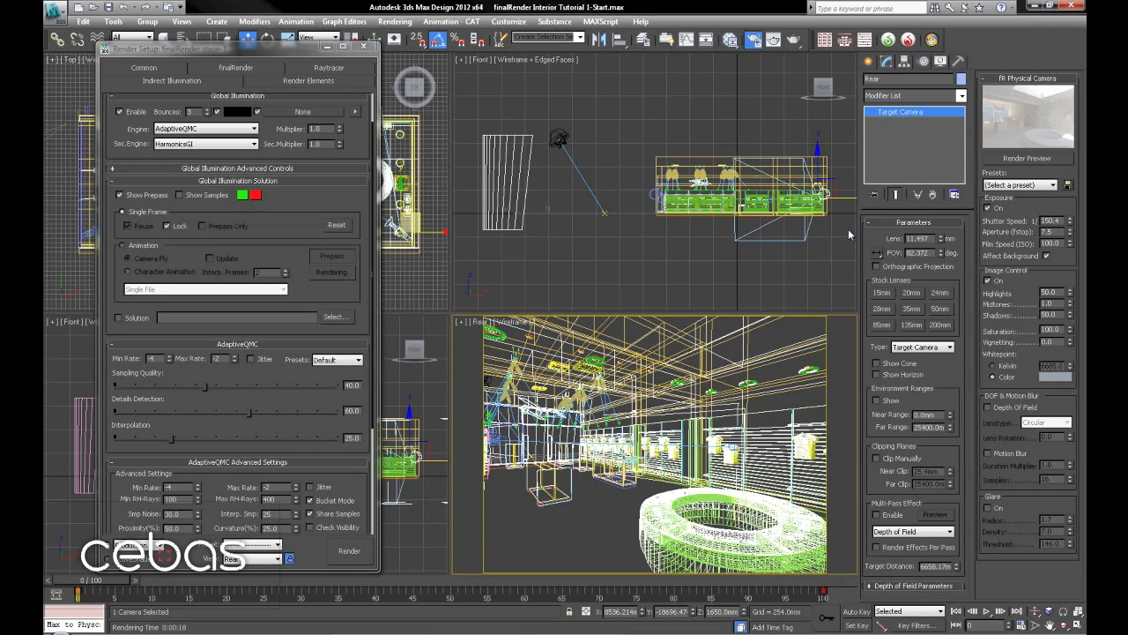